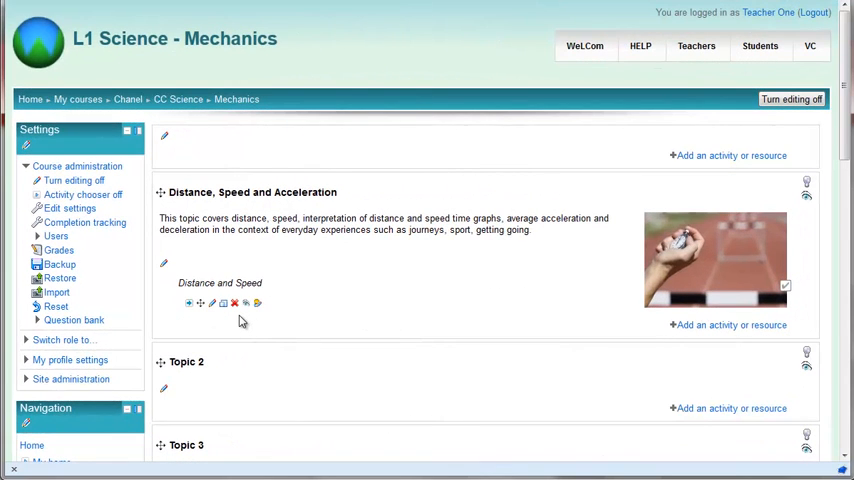
{"action": "mouse_move", "coordinate": [408, 324]}
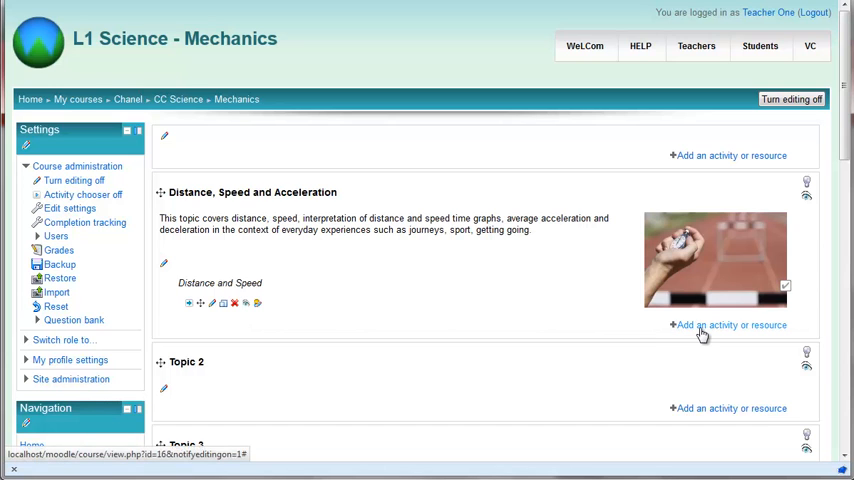
- Browse the Add an activity or resource list and close it without adding anything
{"action": "left_click", "coordinate": [732, 324]}
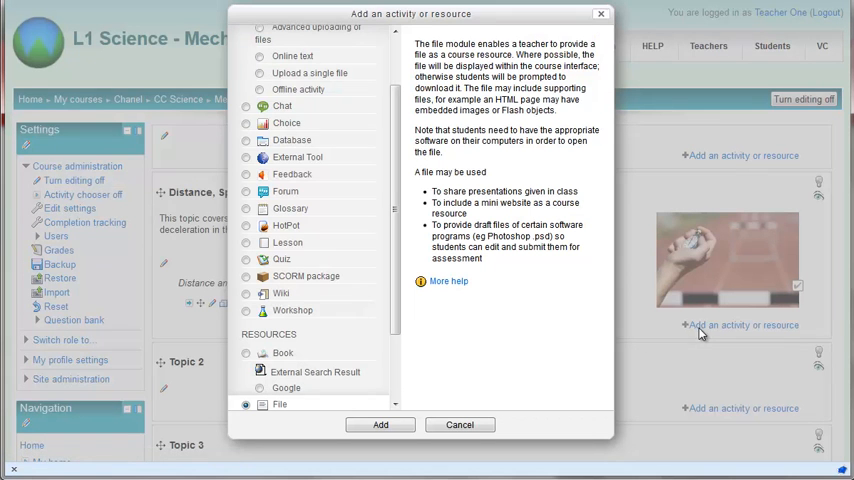
{"action": "scroll", "scroll_direction": "down", "scroll_amount": 3}
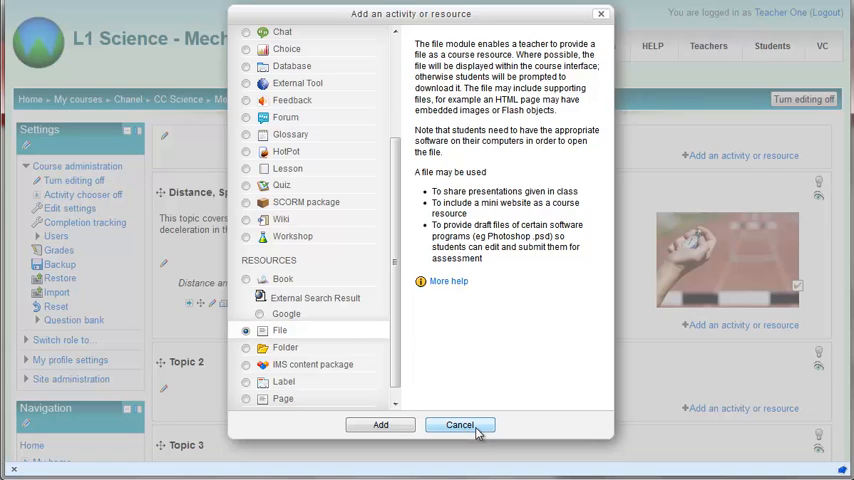
{"action": "left_click", "coordinate": [460, 424]}
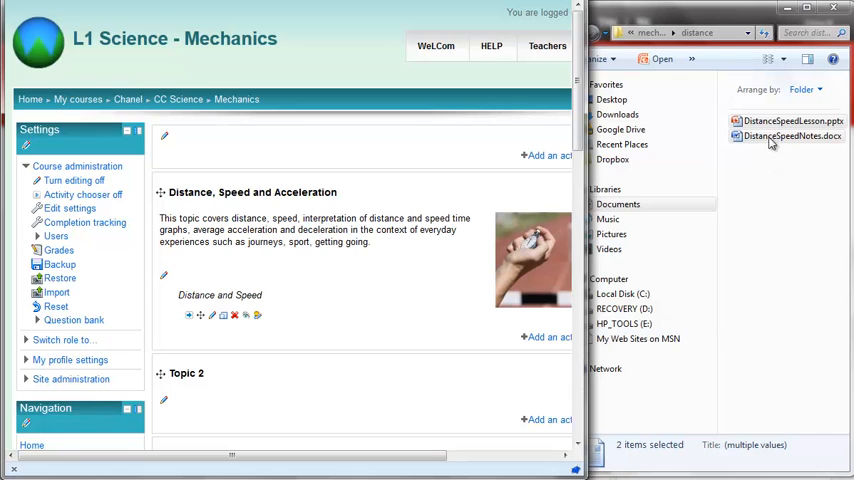
- Select DistanceSpeedLesson.pptx and DistanceSpeedNotes.docx in the distance folder, ready to upload
{"action": "left_click", "coordinate": [790, 120]}
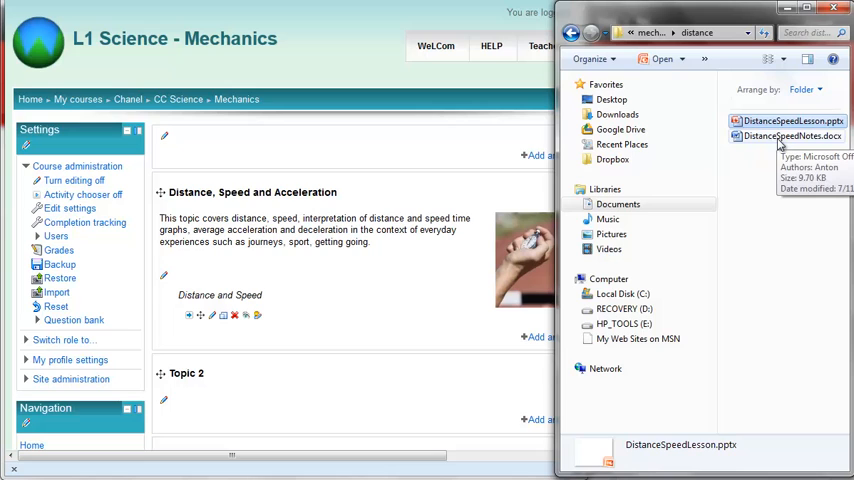
{"action": "left_click", "coordinate": [790, 136]}
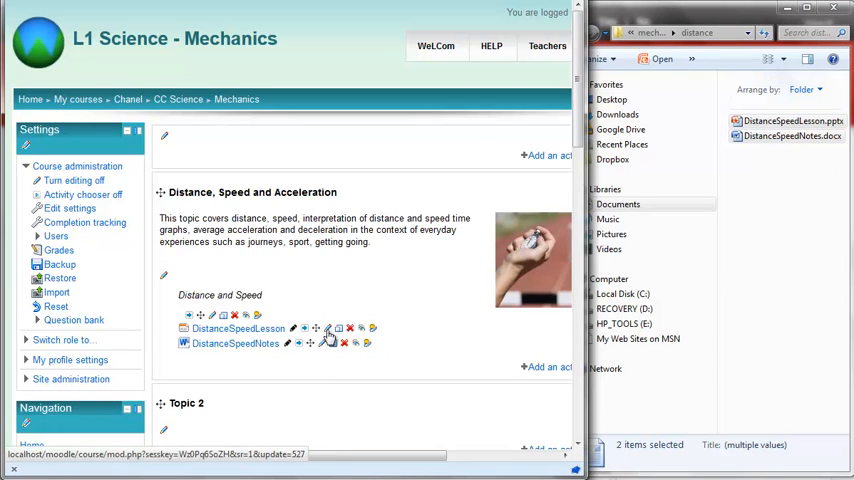
{"action": "mouse_move", "coordinate": [328, 336]}
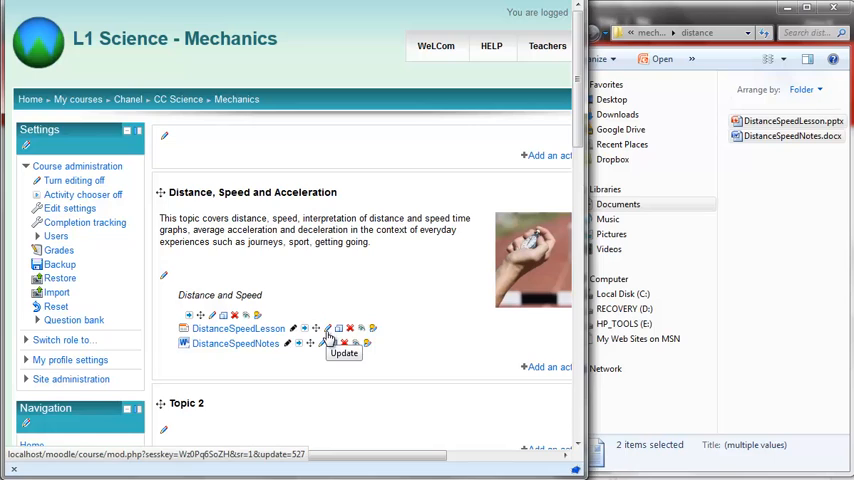